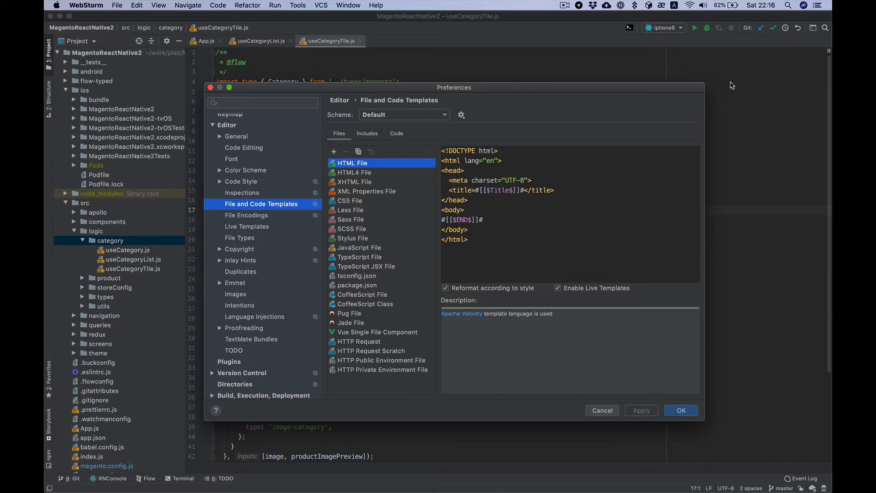
mouse_move(384, 174)
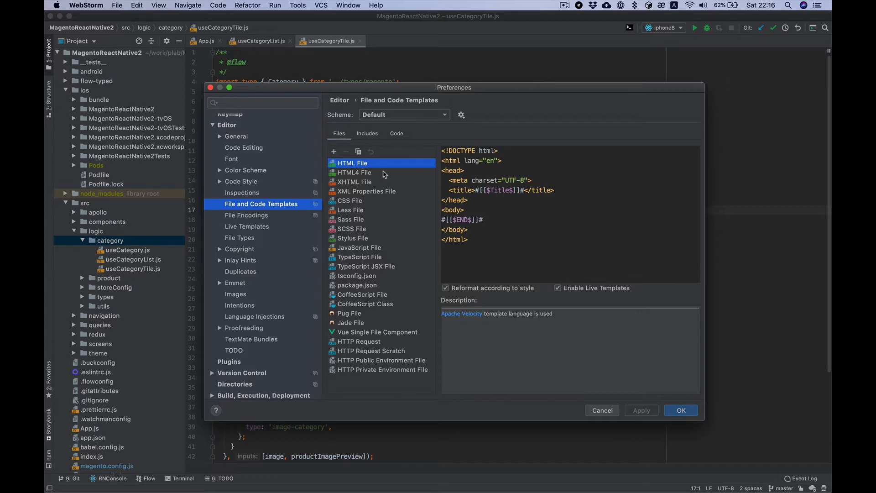
mouse_move(378, 192)
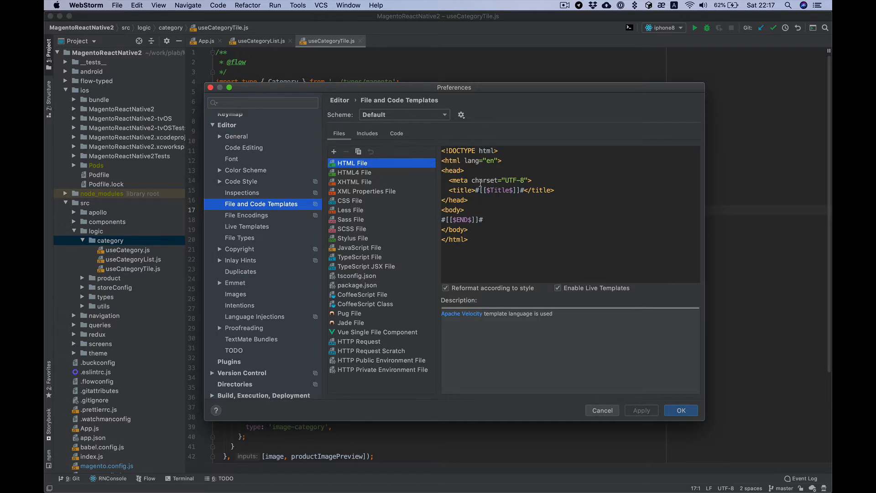
mouse_move(345, 250)
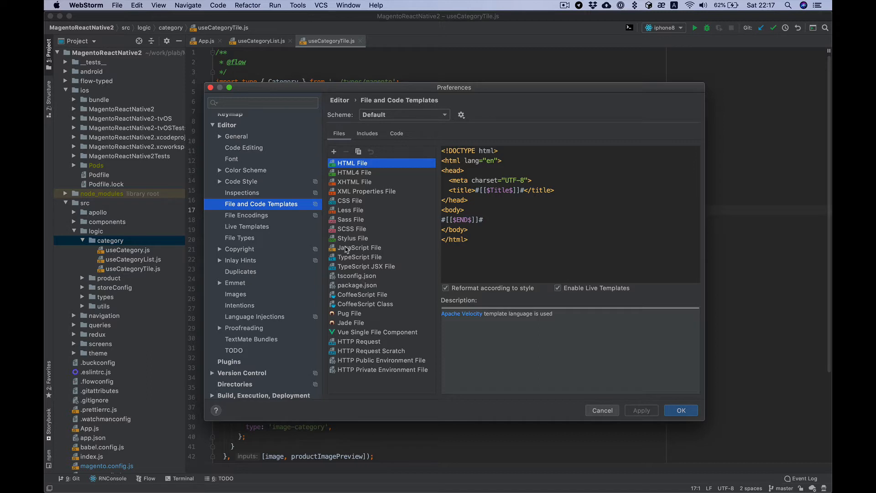
mouse_move(250, 42)
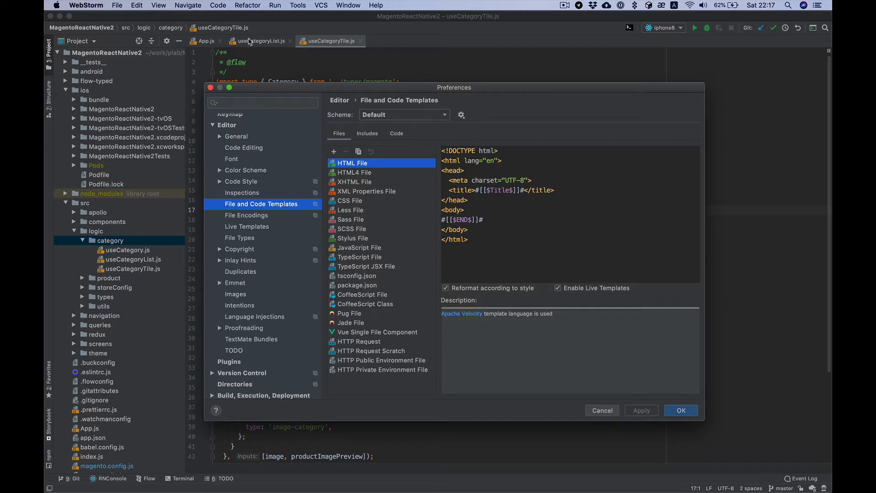
mouse_move(294, 79)
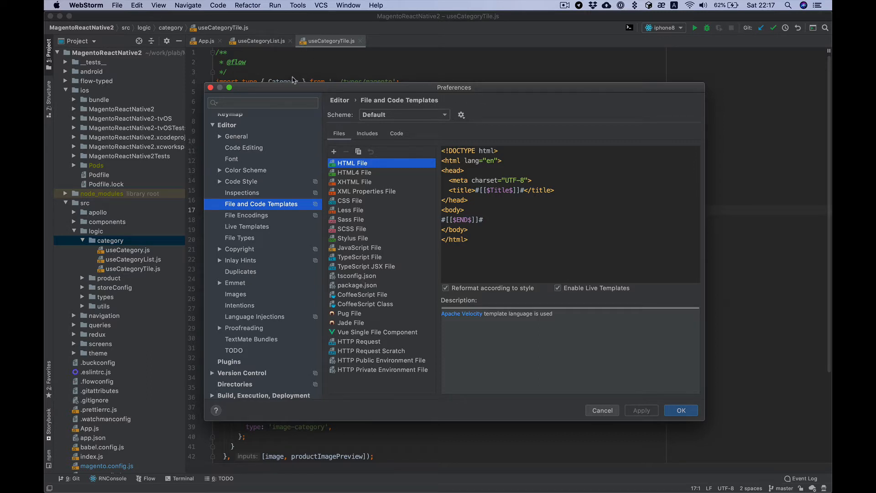
mouse_move(219, 179)
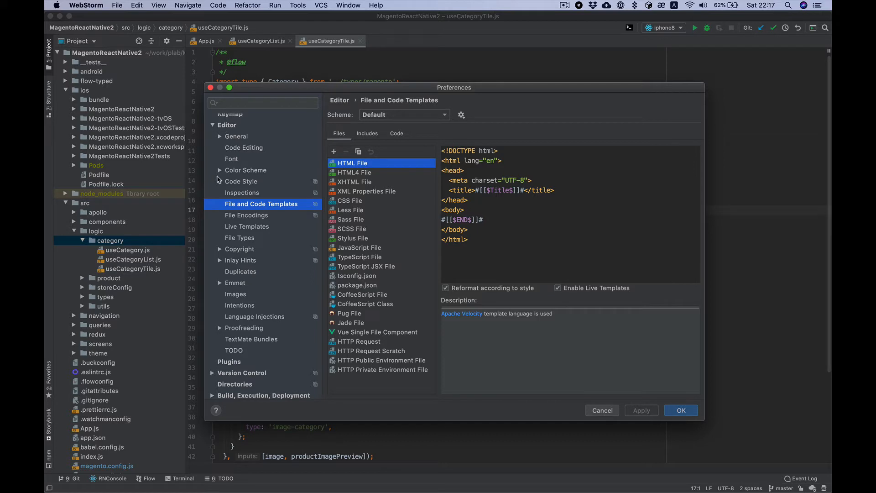
mouse_move(284, 209)
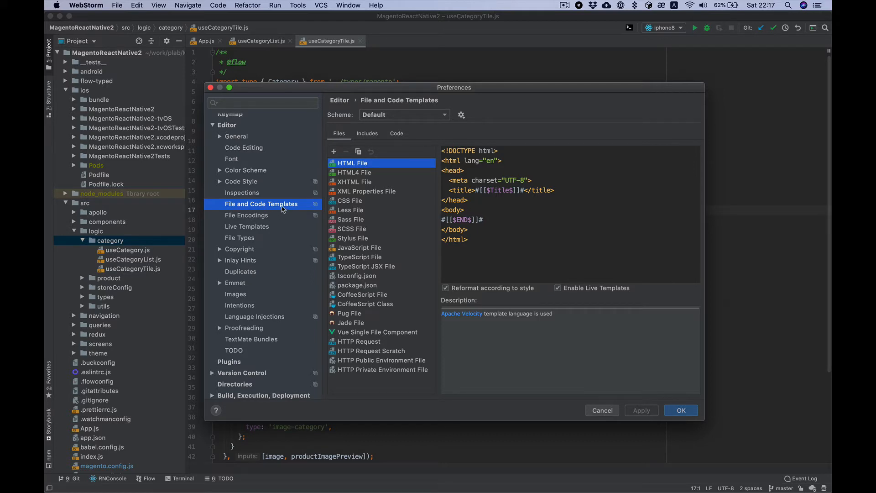
mouse_move(334, 151)
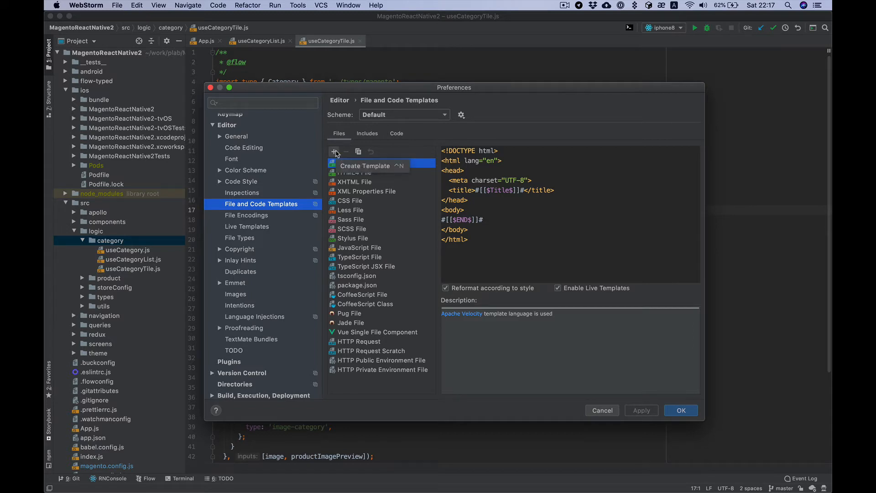
Add a js template utilFuncion with body export const ${NAME} = () => { }.
click(334, 151)
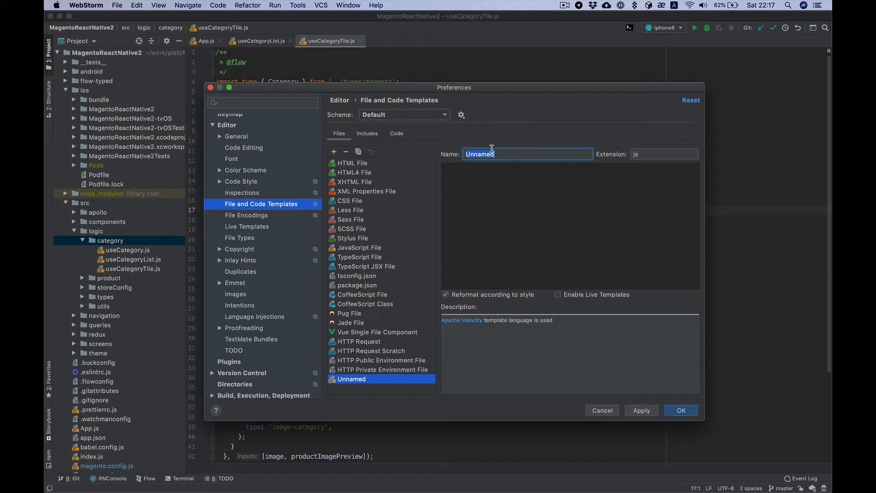
text(utilFuncion)
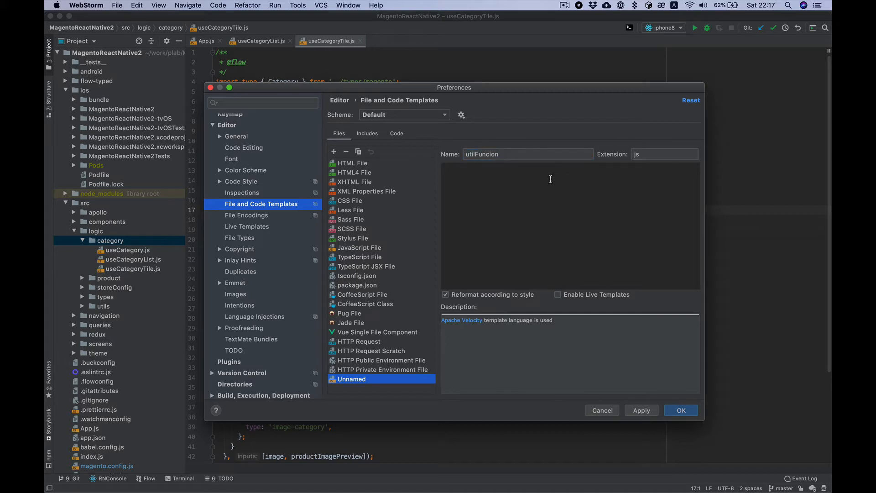
text(export const)
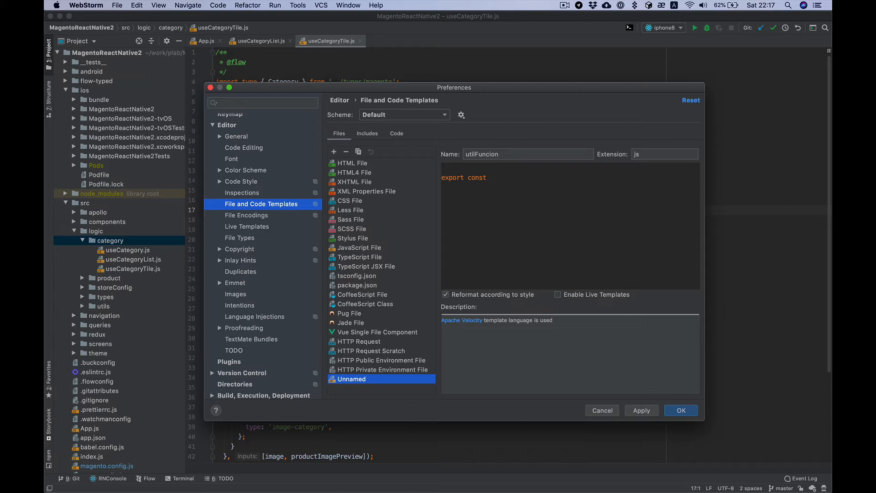
text(${)
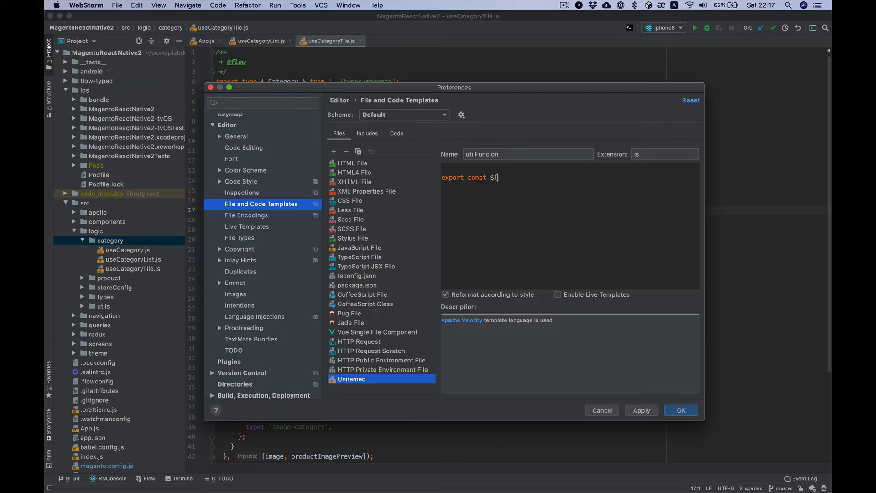
text(AN)
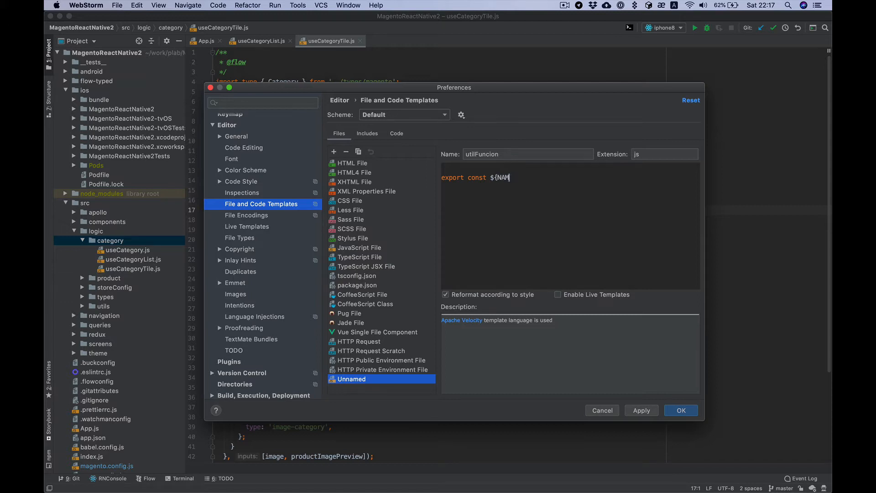
text(E} = ()
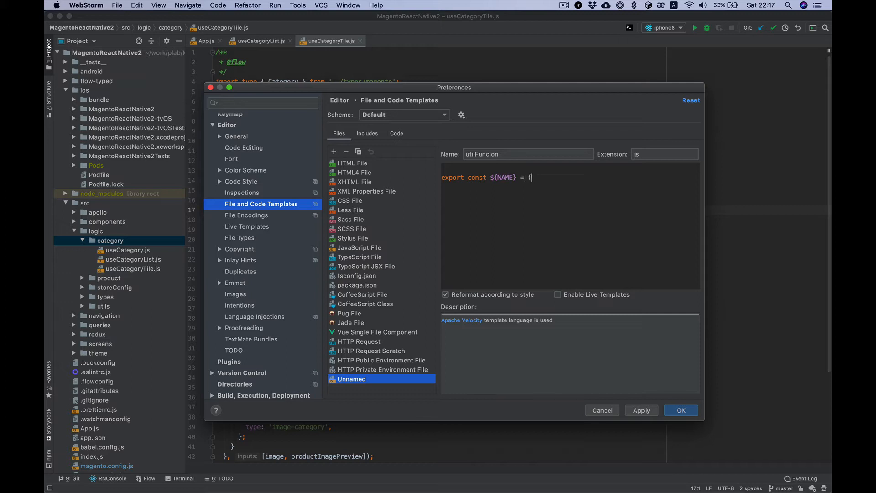
text() => {)
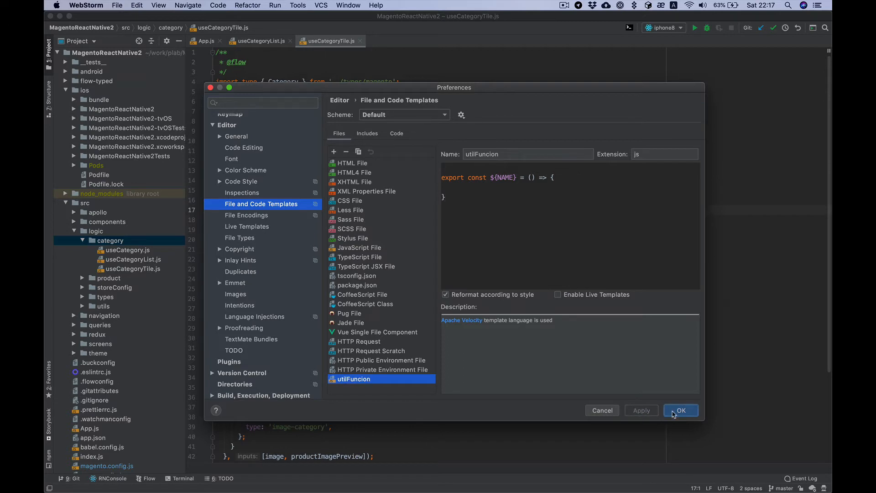
Apply the template and generate getSum.js in the category folder from utilFuncion.
click(681, 410)
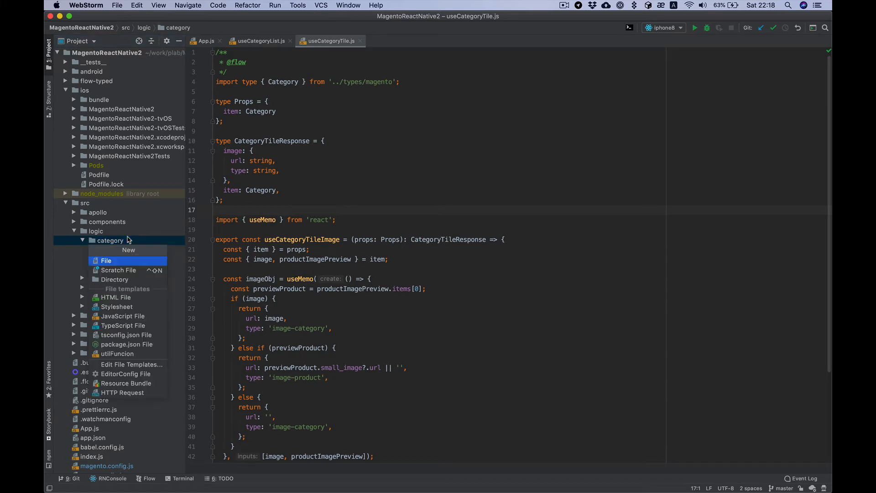
mouse_move(114, 280)
text(uti)
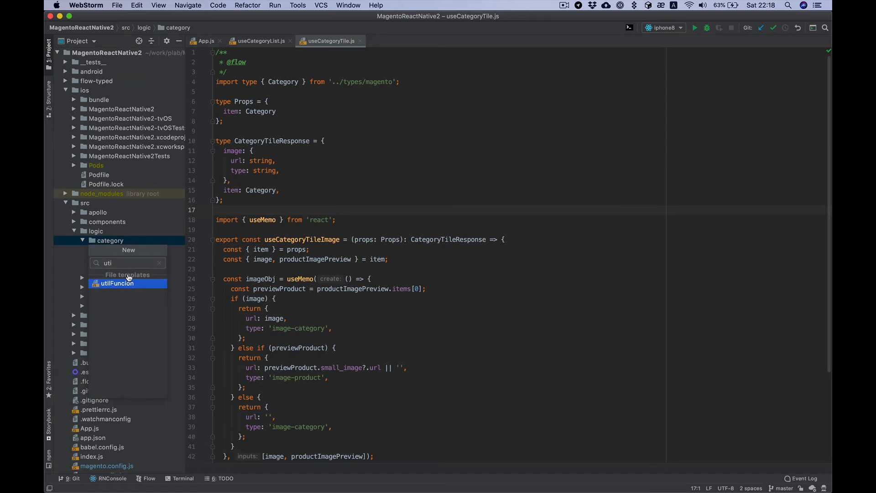
click(116, 283)
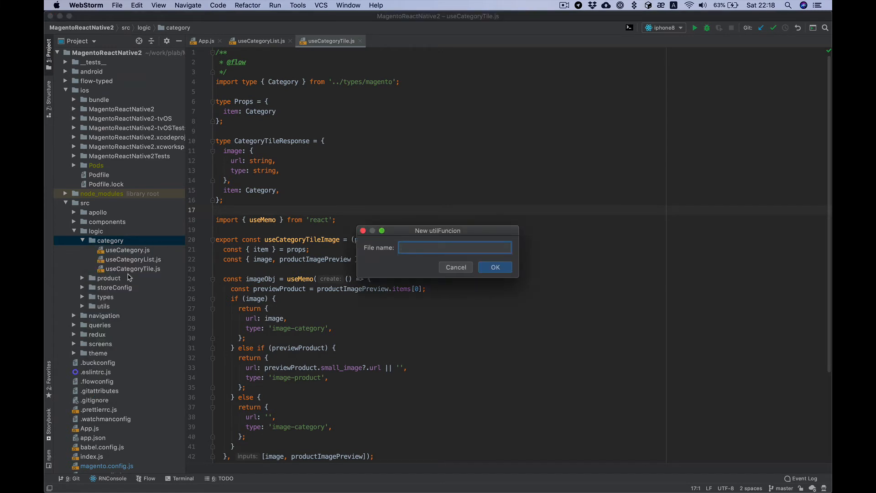
text(get)
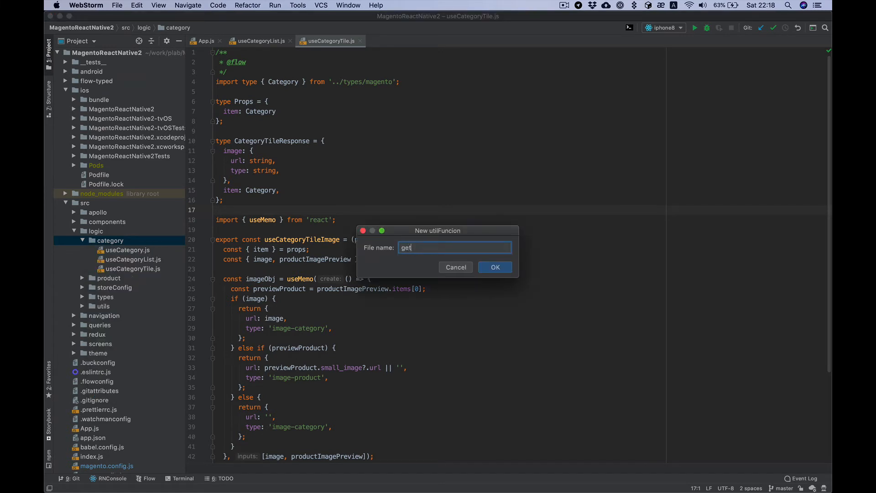
click(494, 267)
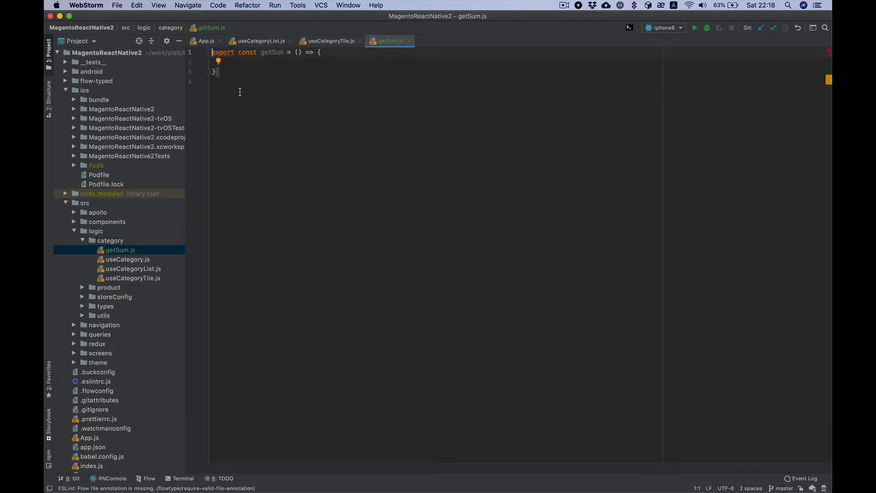
mouse_move(246, 143)
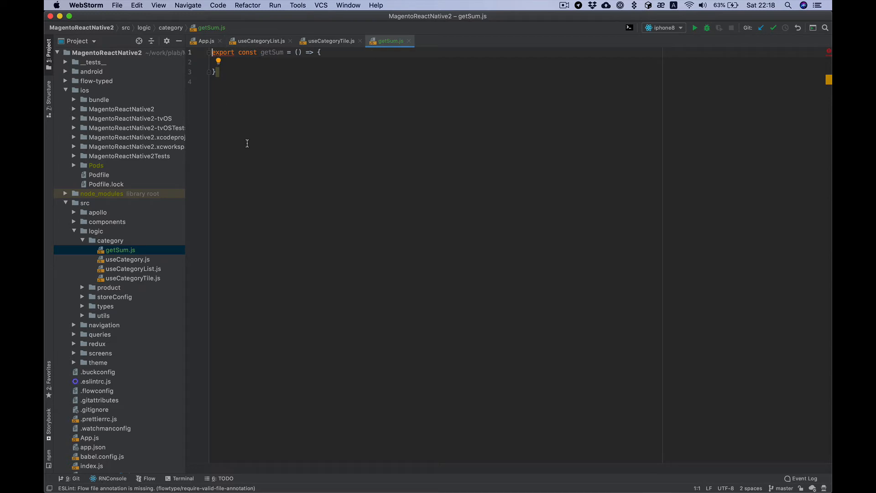
mouse_move(249, 59)
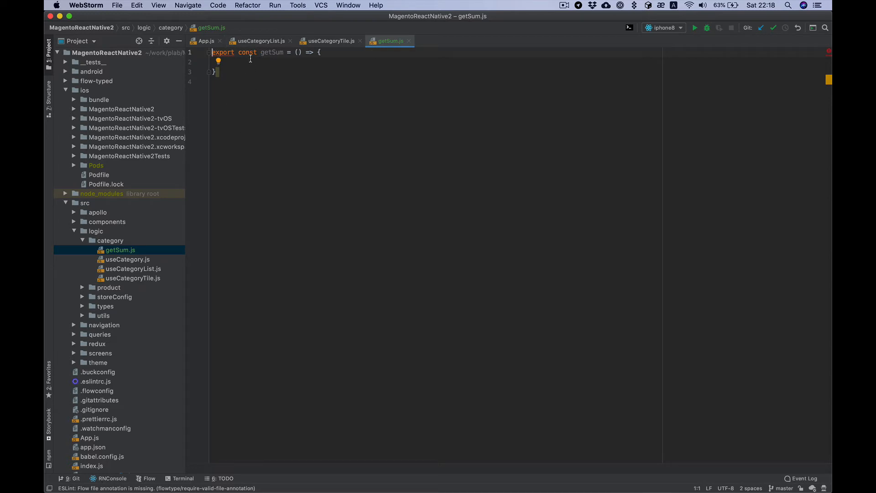
mouse_move(250, 68)
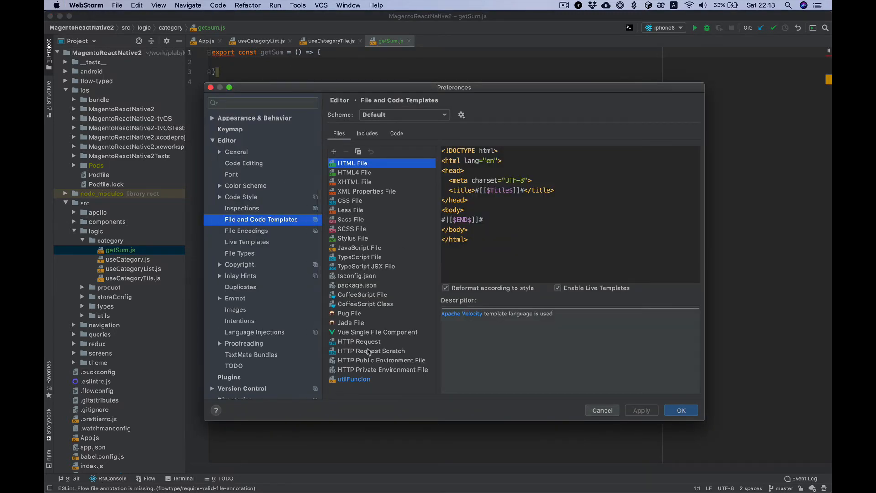
click(354, 378)
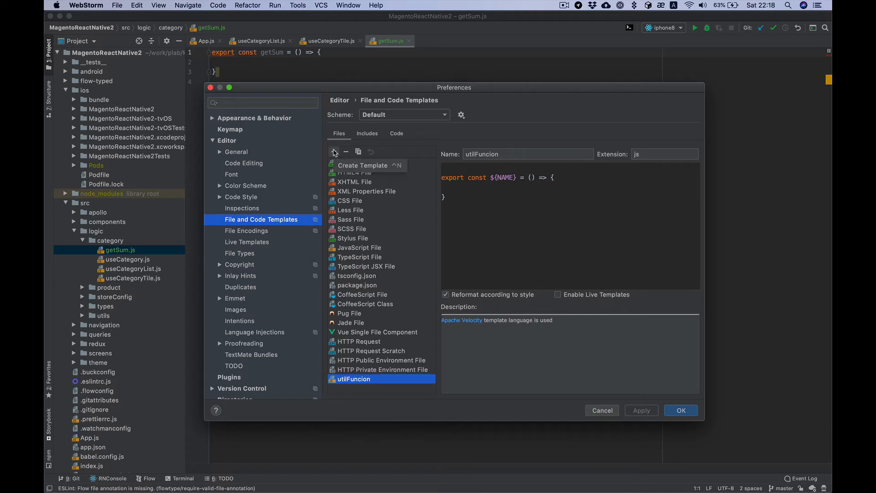
click(334, 152)
text(reactCompone)
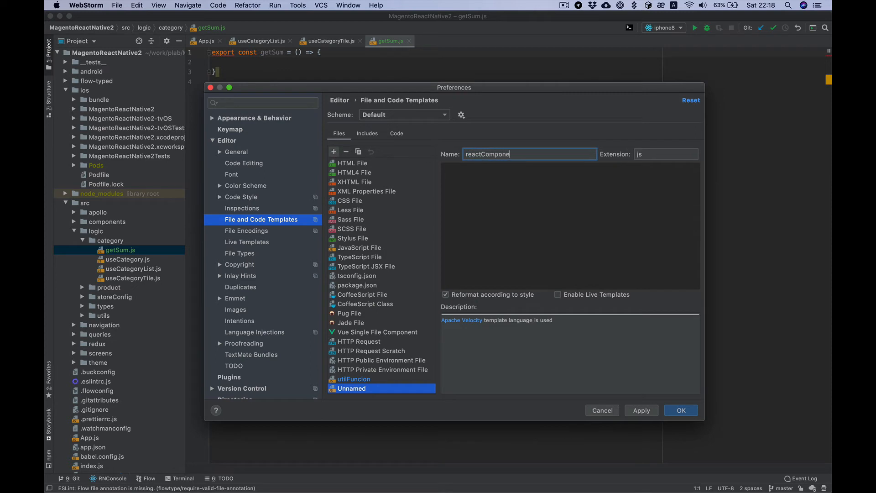
click(666, 154)
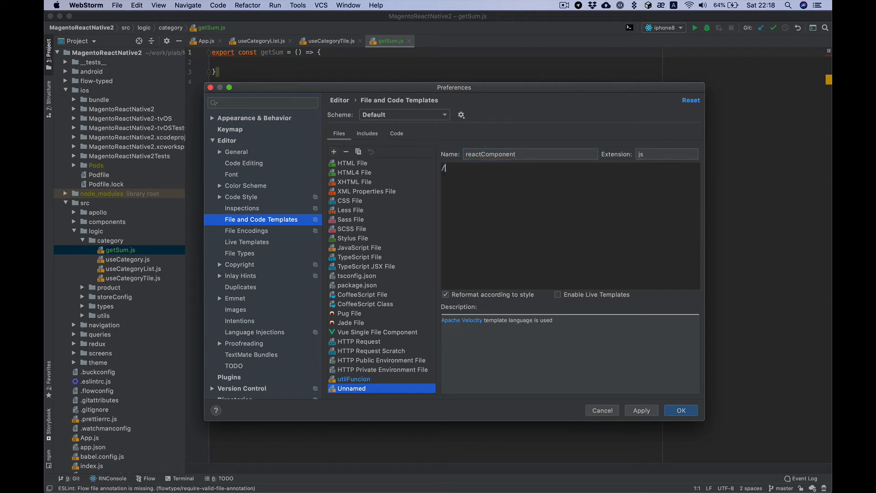
text(**)
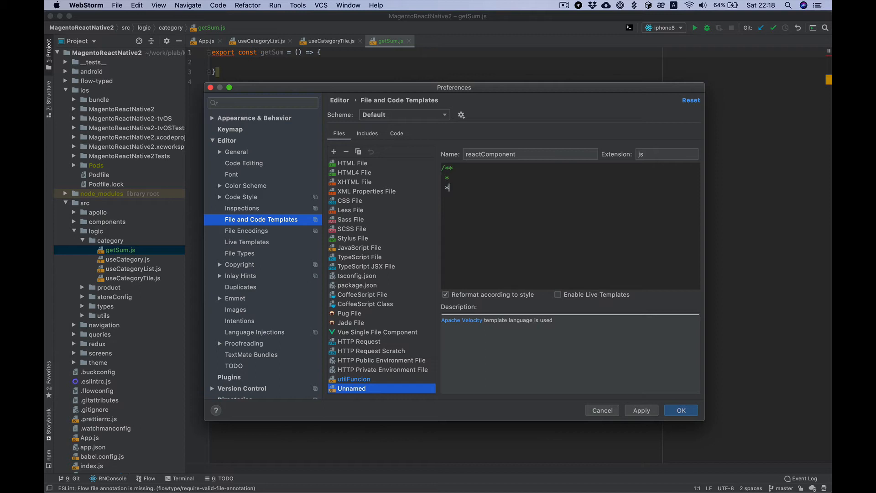
key(Return)
text(*/)
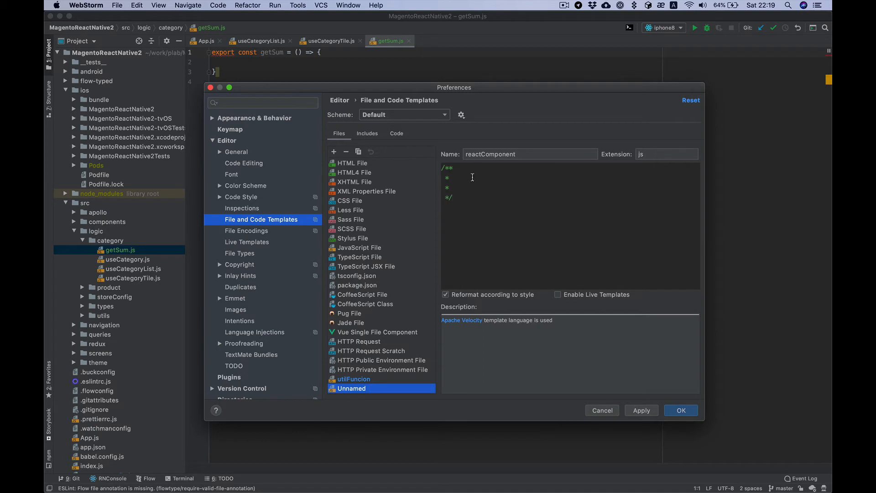
text(@)
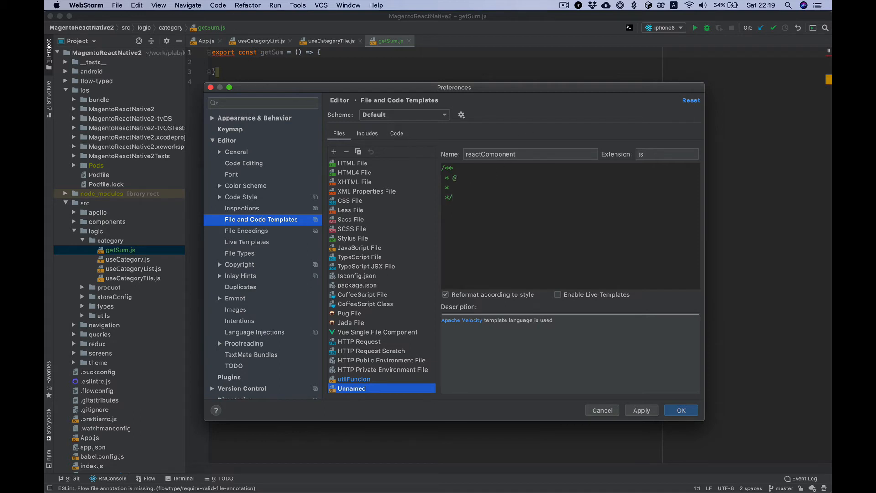
text(flow)
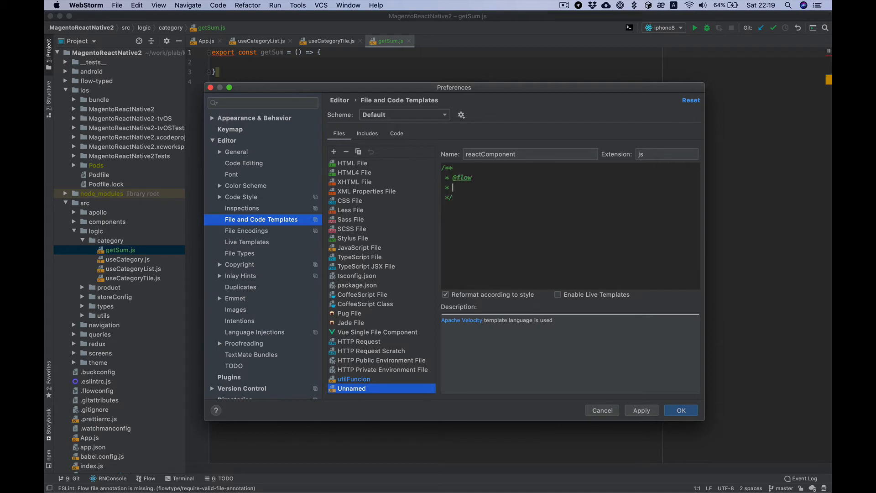
Write the header line 'Created by Dima Porte... on ${DATE}' in the comment.
text(Crea)
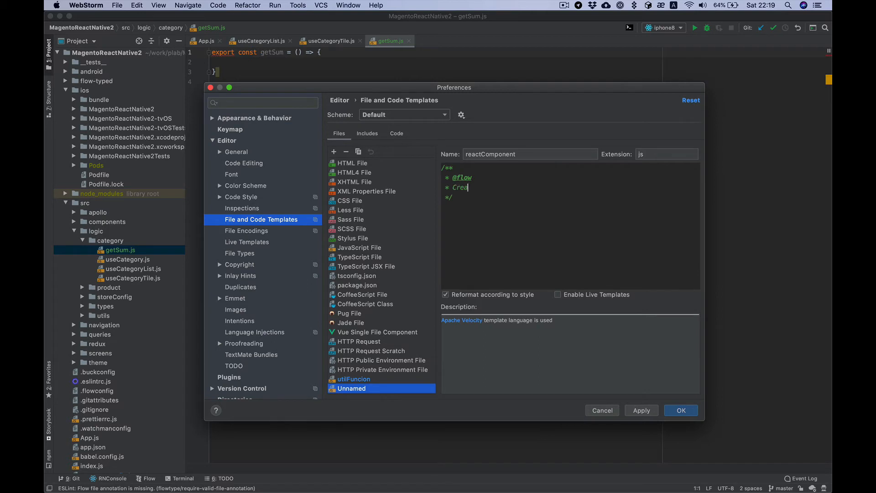
text(ted by)
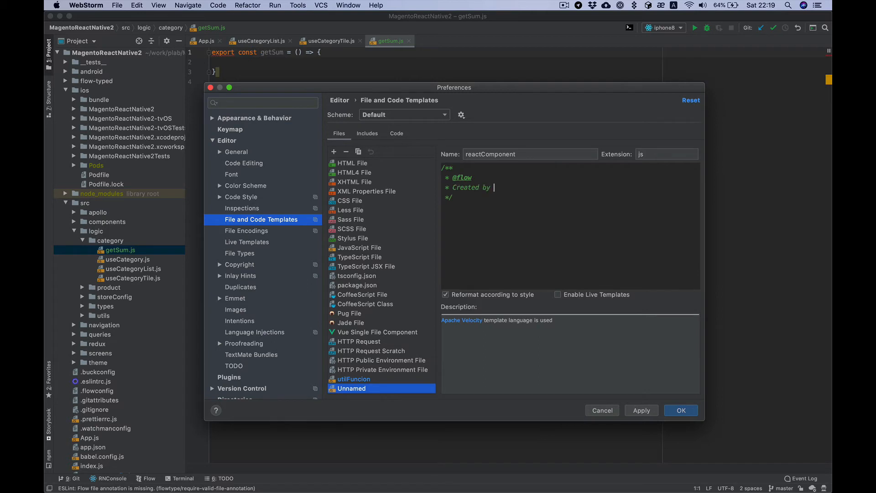
text(Dima Portenko on)
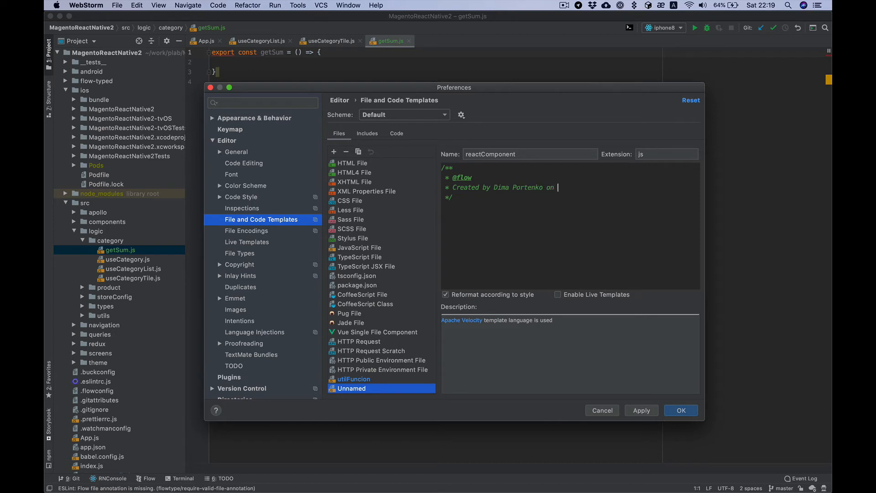
text(${)
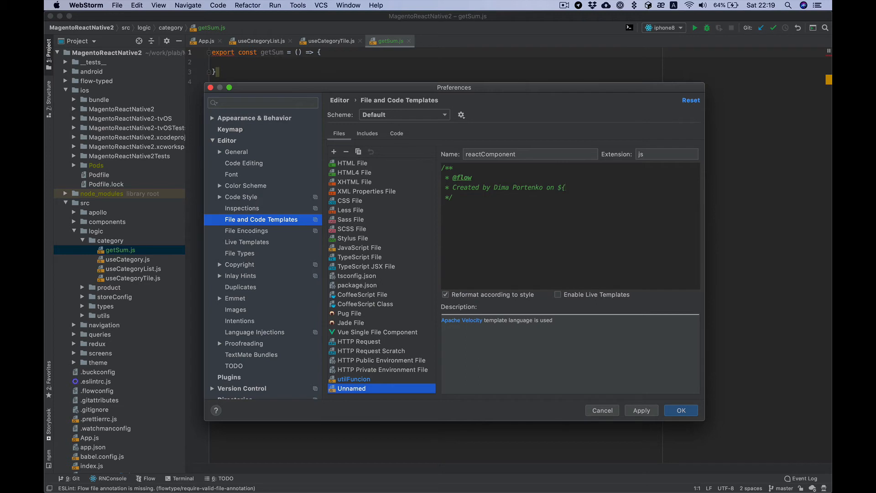
text(DATE)
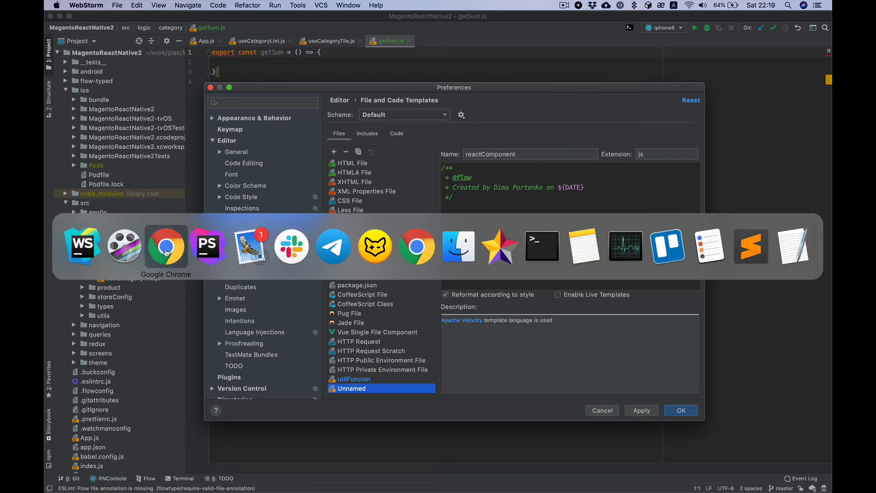
View JetBrains' file template variables help page in Chrome, down to the custom variables section.
click(165, 246)
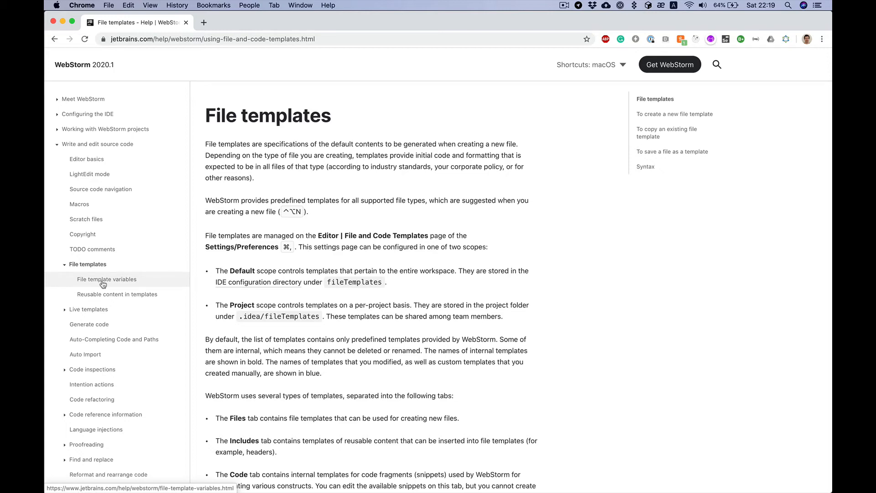
click(106, 279)
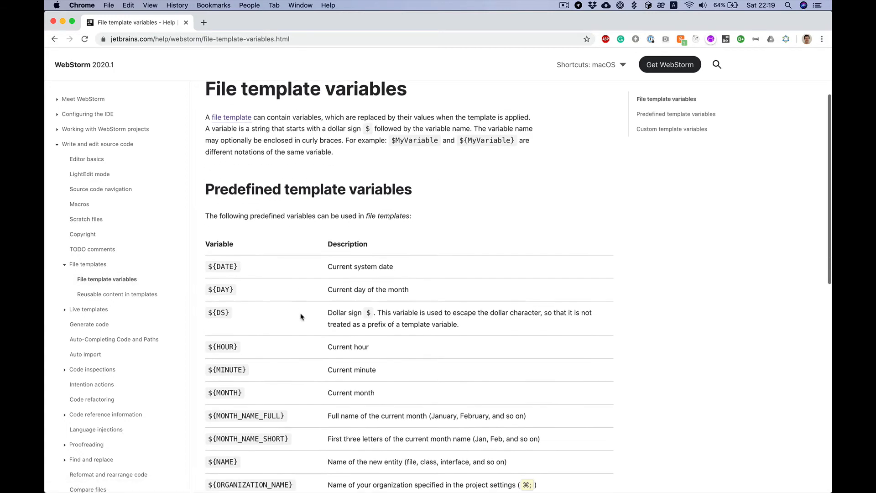
scroll(down, 3)
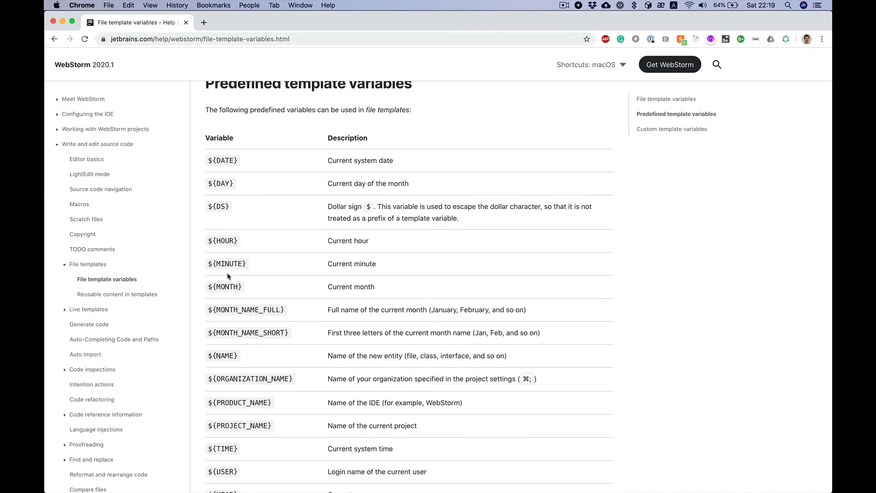
scroll(down, 3)
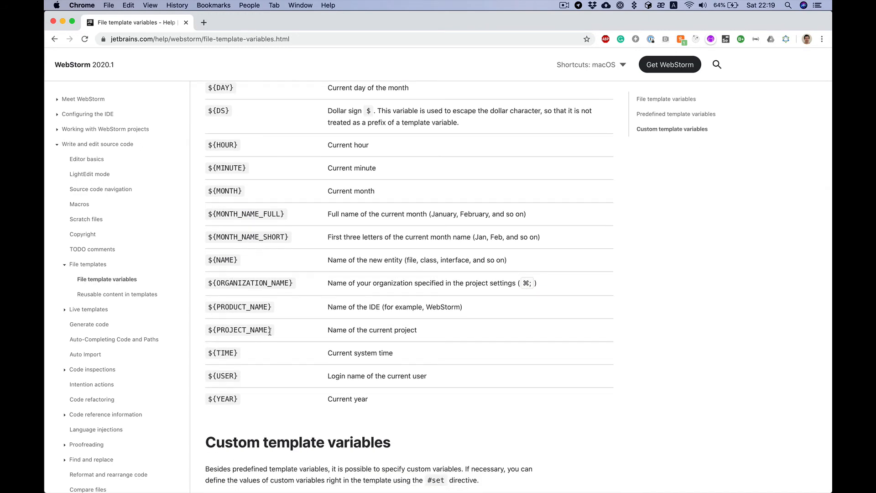
mouse_move(234, 412)
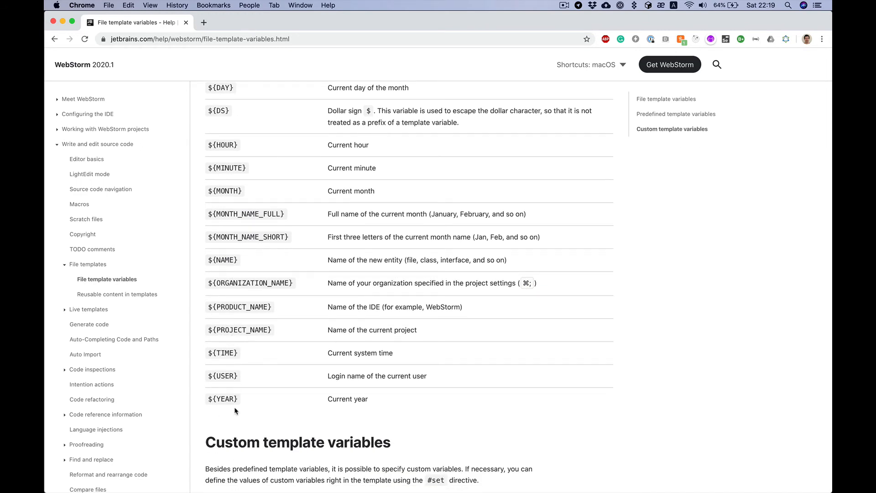
mouse_move(388, 196)
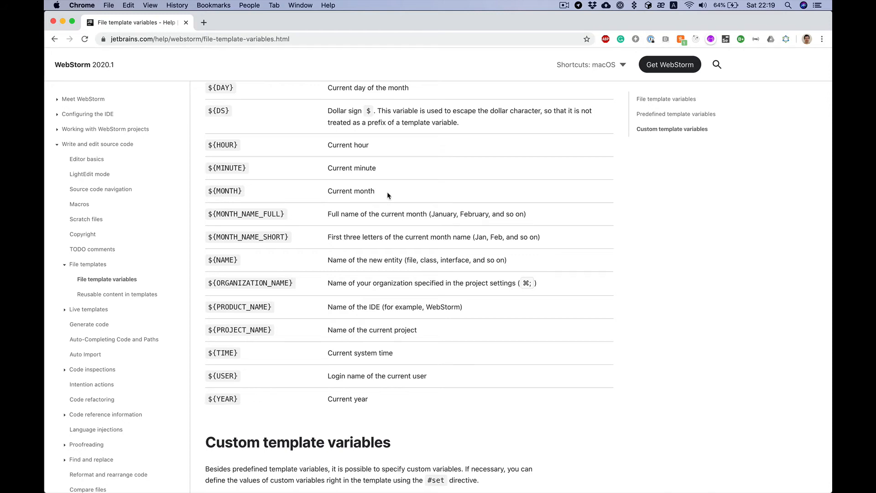
scroll(down, 3)
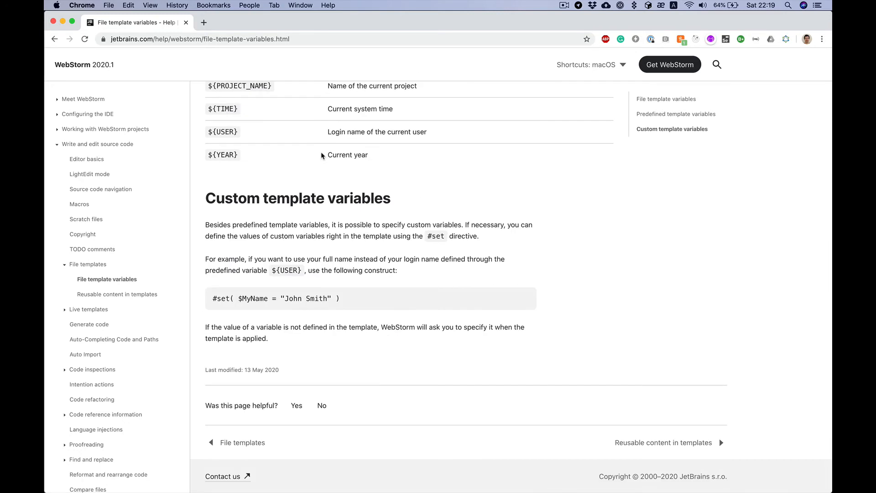
mouse_move(218, 303)
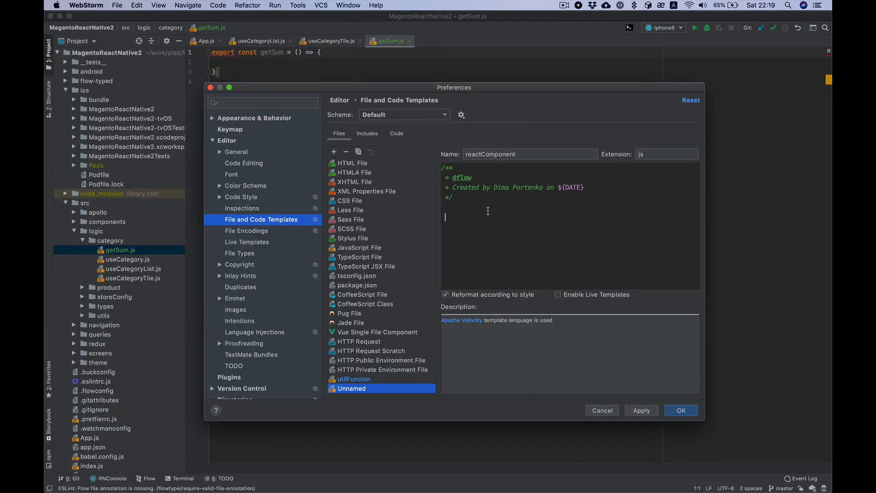
Write imports of React from 'react' and { View } from 'react-native'.
text(import)
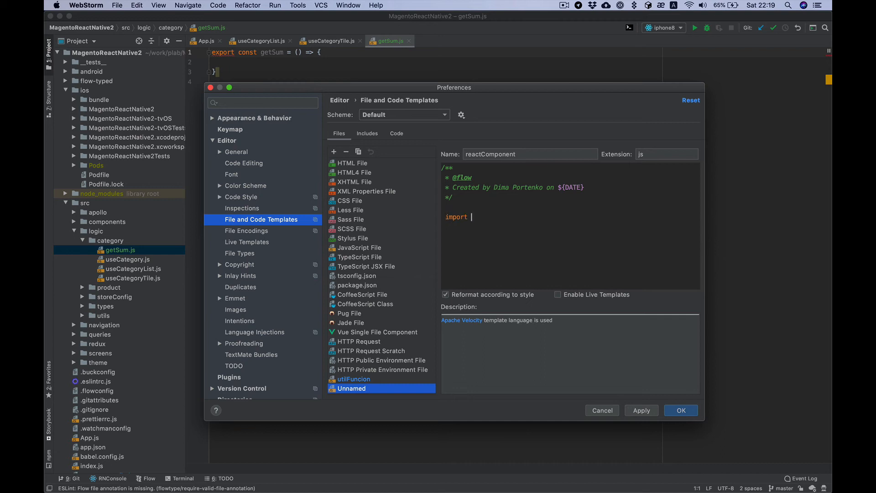
text({)
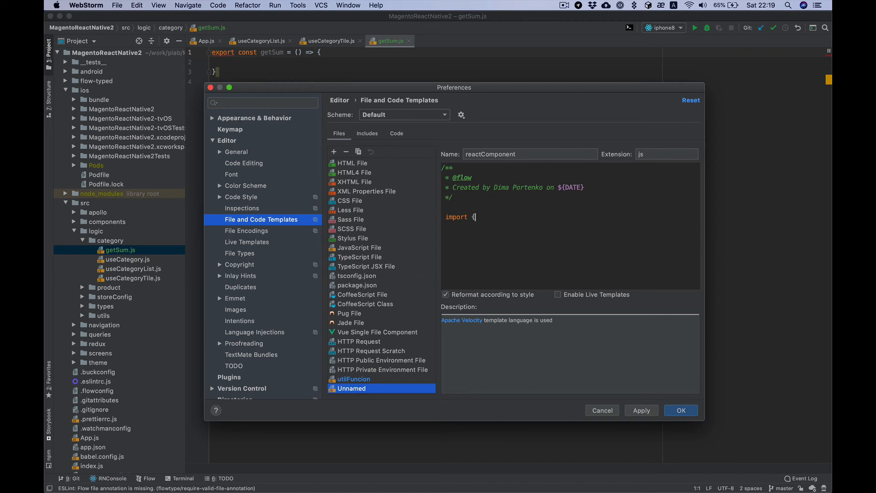
text(React from)
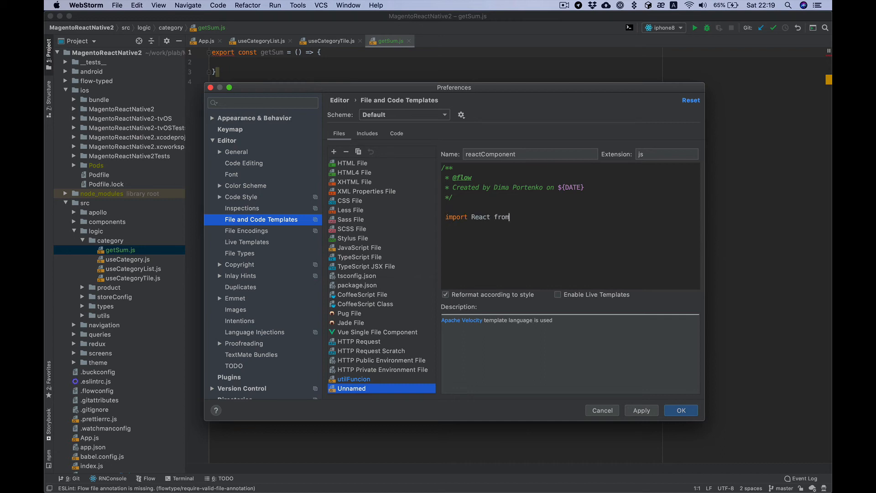
text('react';)
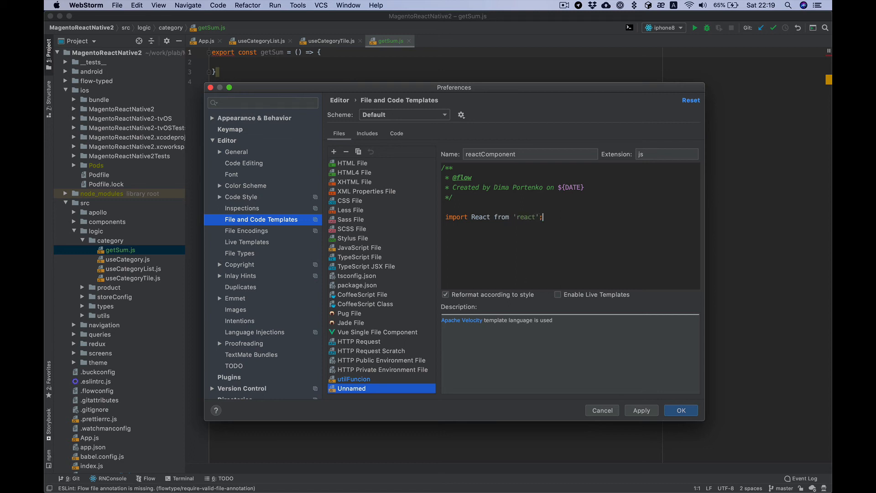
text(import)
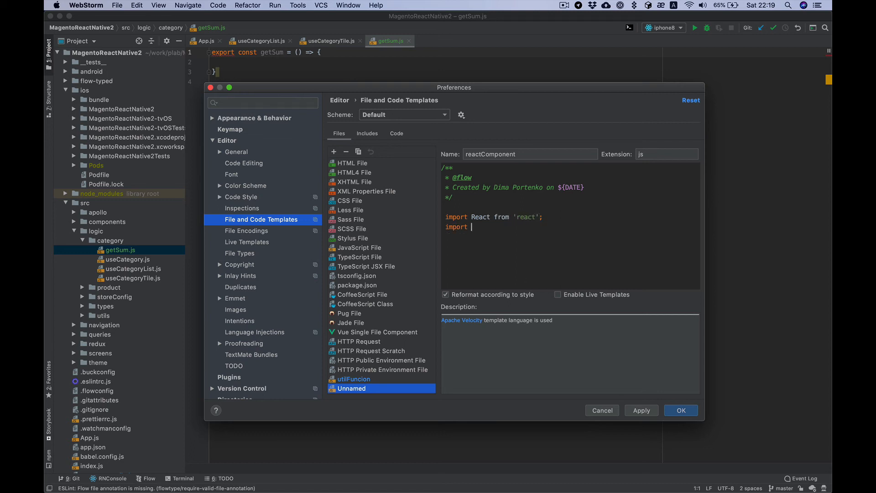
text({ Vie)
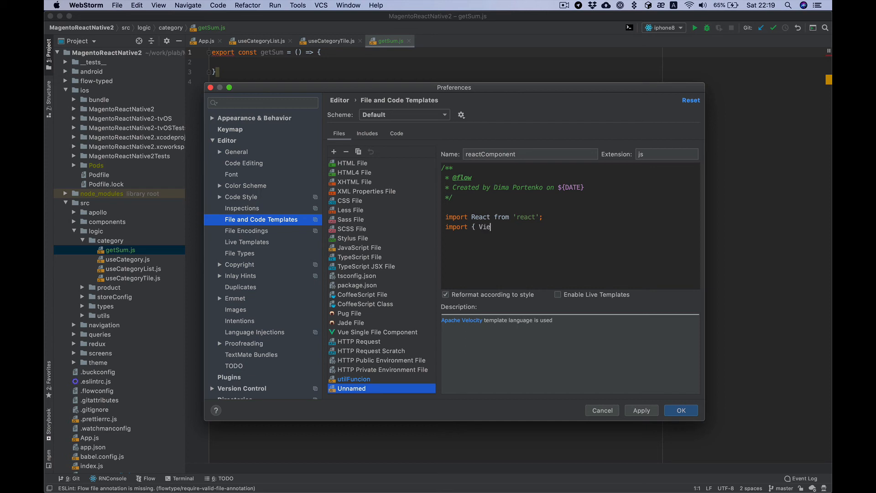
text(w })
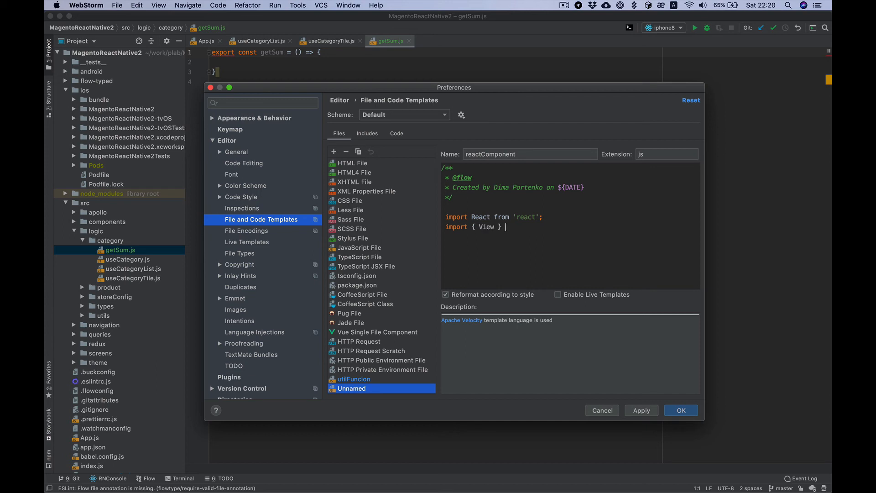
text(from 'react-native)
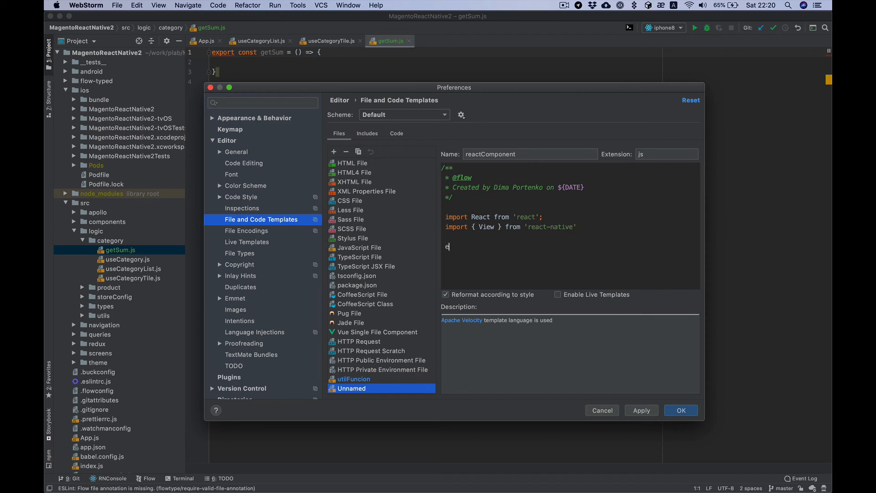
Export const ${NAME} as an arrow component returning (<View />).
text(xport const)
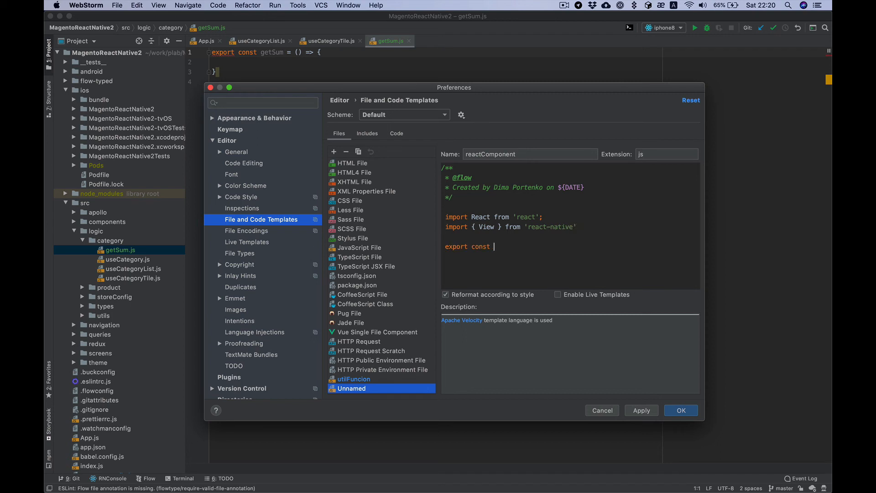
text(${NAME} = () => {)
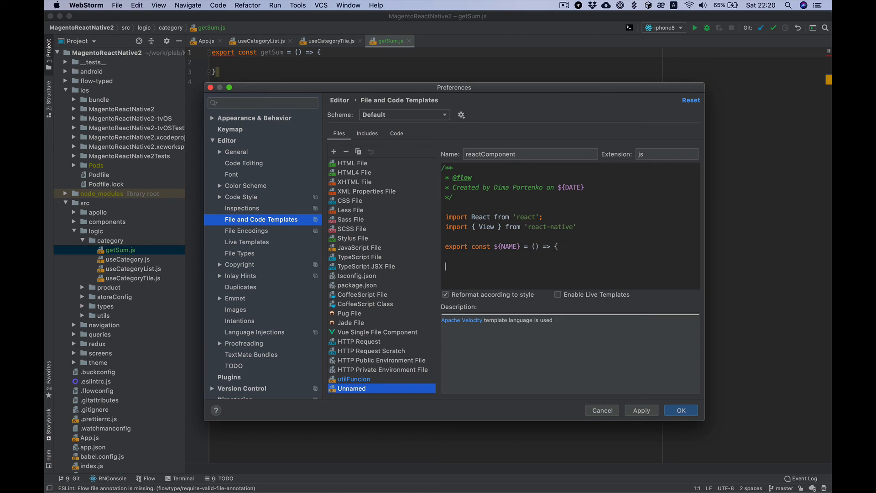
text(return ()
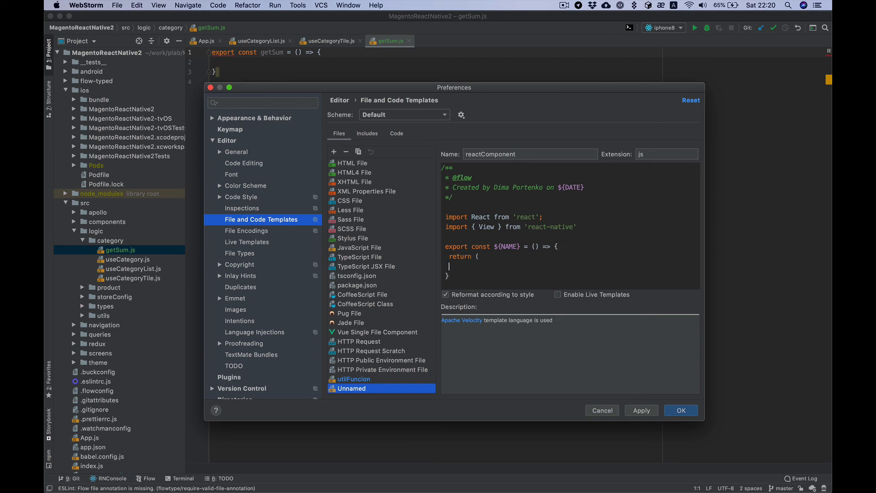
text(<View />)
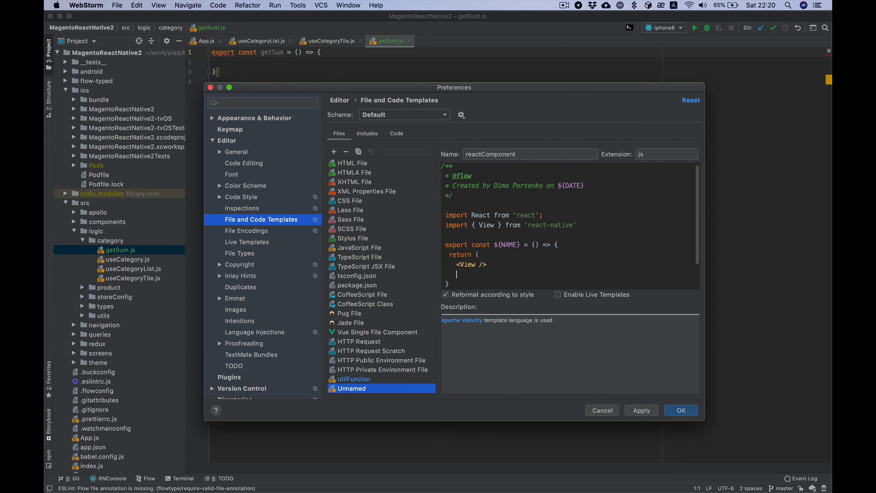
text();)
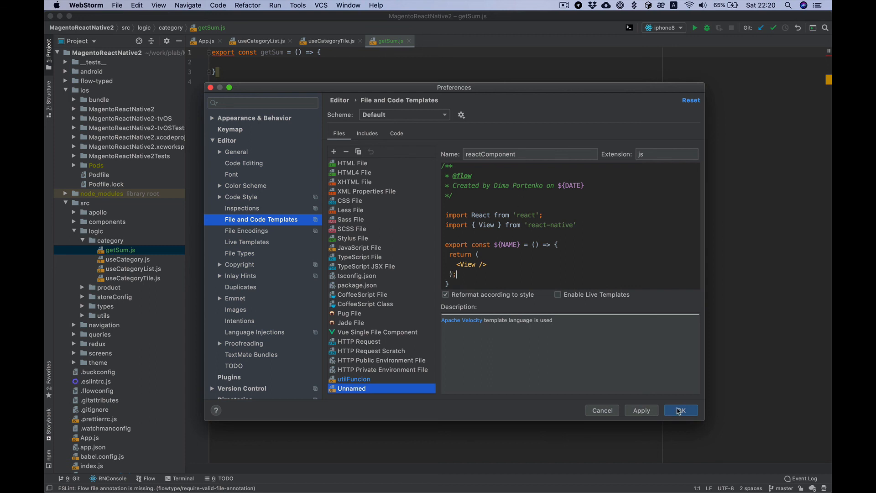
Apply the templates and generate HomeScreen.js in the category folder from reactComponent.
click(680, 410)
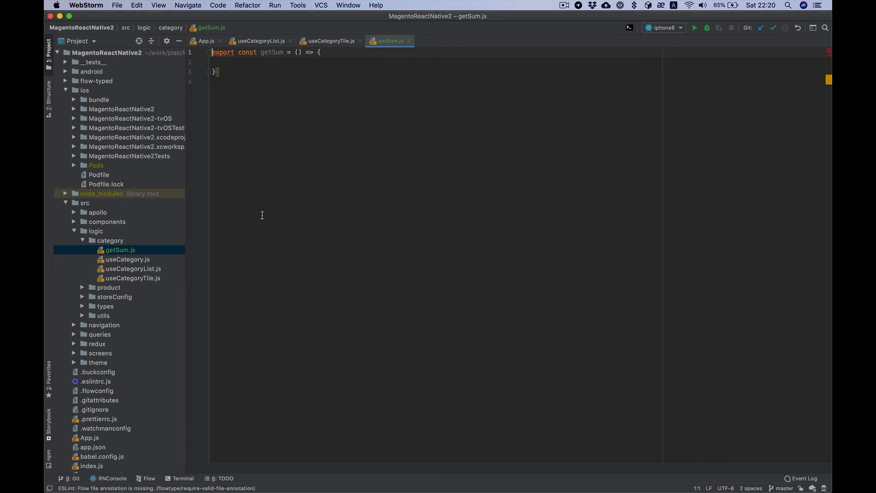
right_click(110, 241)
text(co)
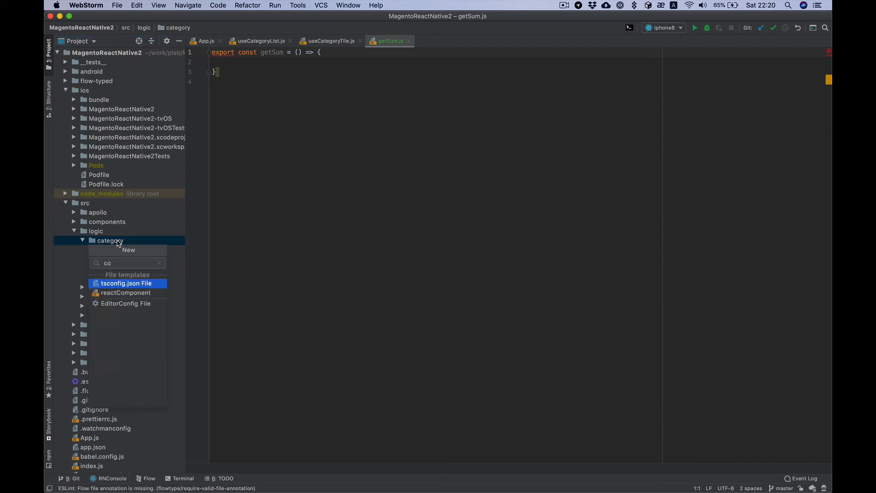
click(126, 292)
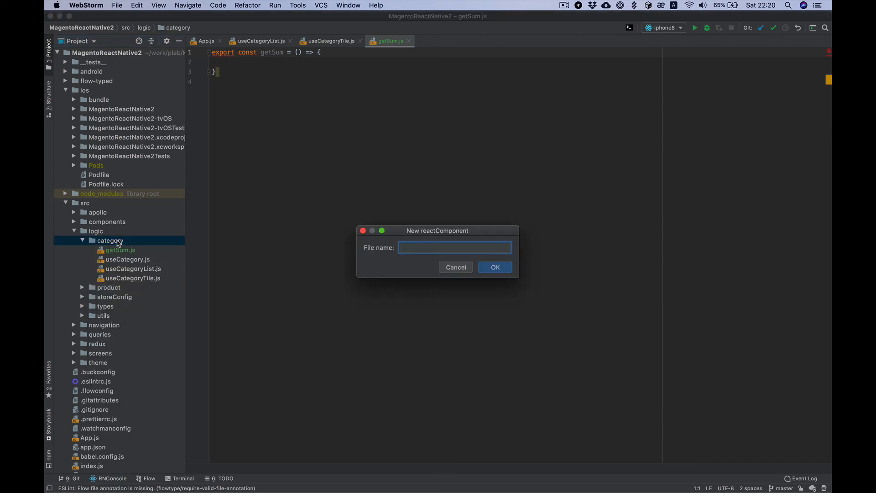
text(Hom)
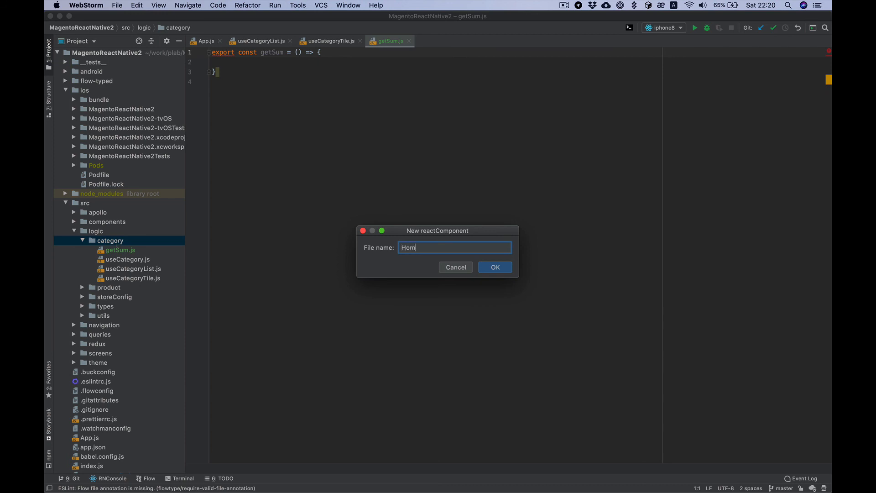
text(eScreen)
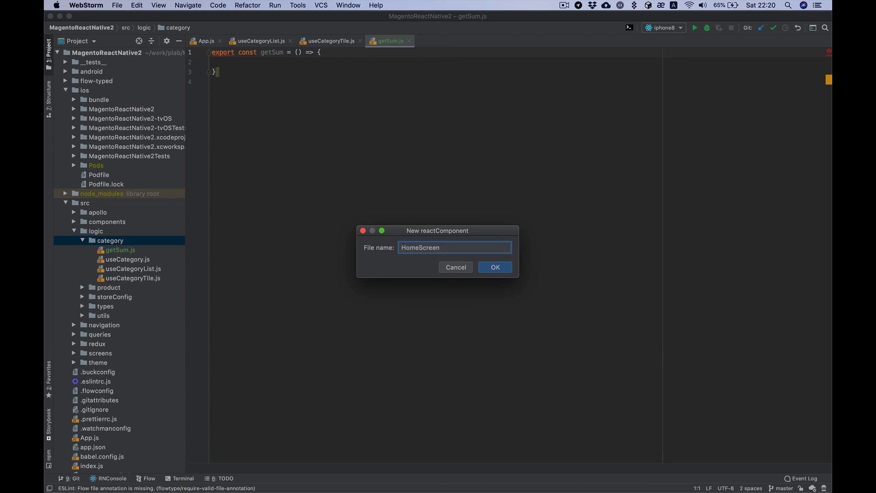
click(494, 267)
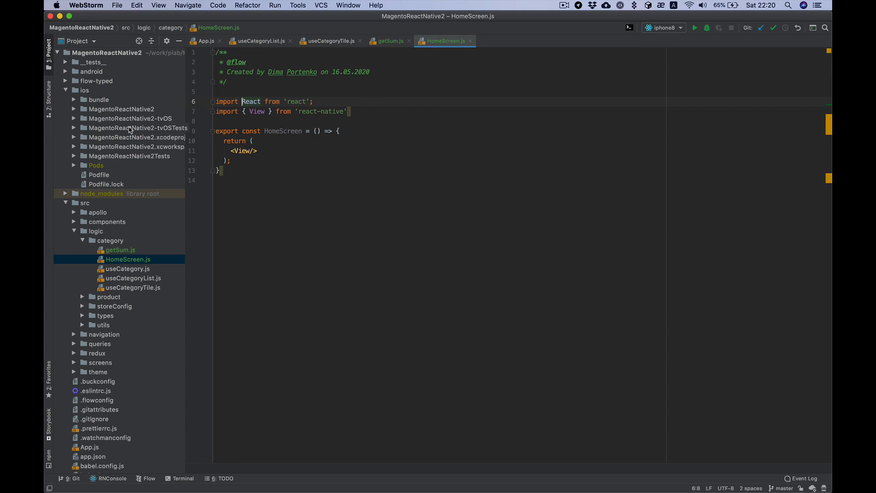
mouse_move(358, 209)
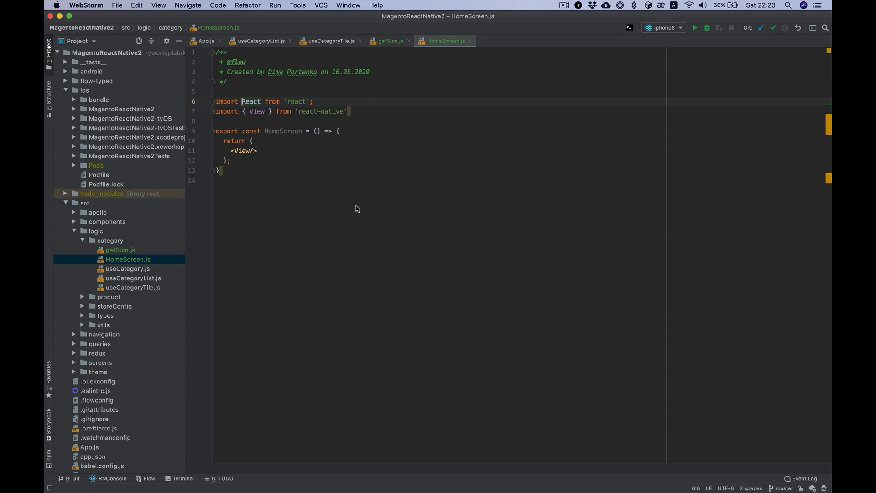